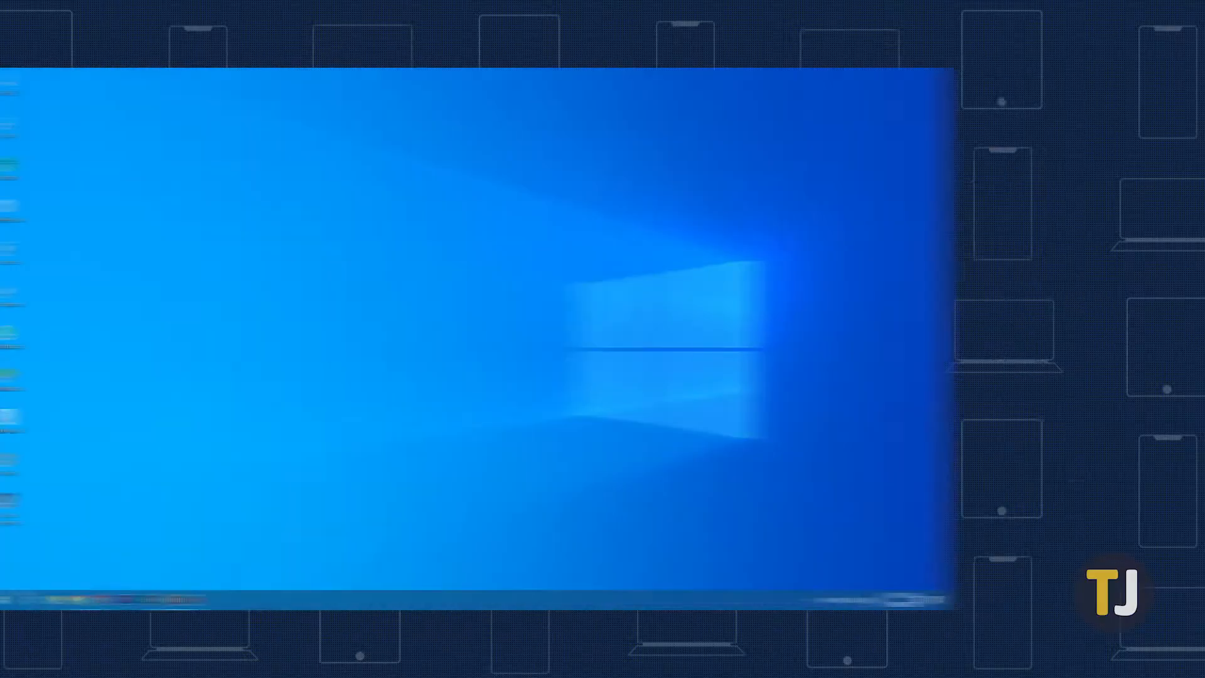
Find Bluetooth settings by searching 'bluetooth', switch Bluetooth On, and close Settings
{"action": "type", "text": "bluetooth"}
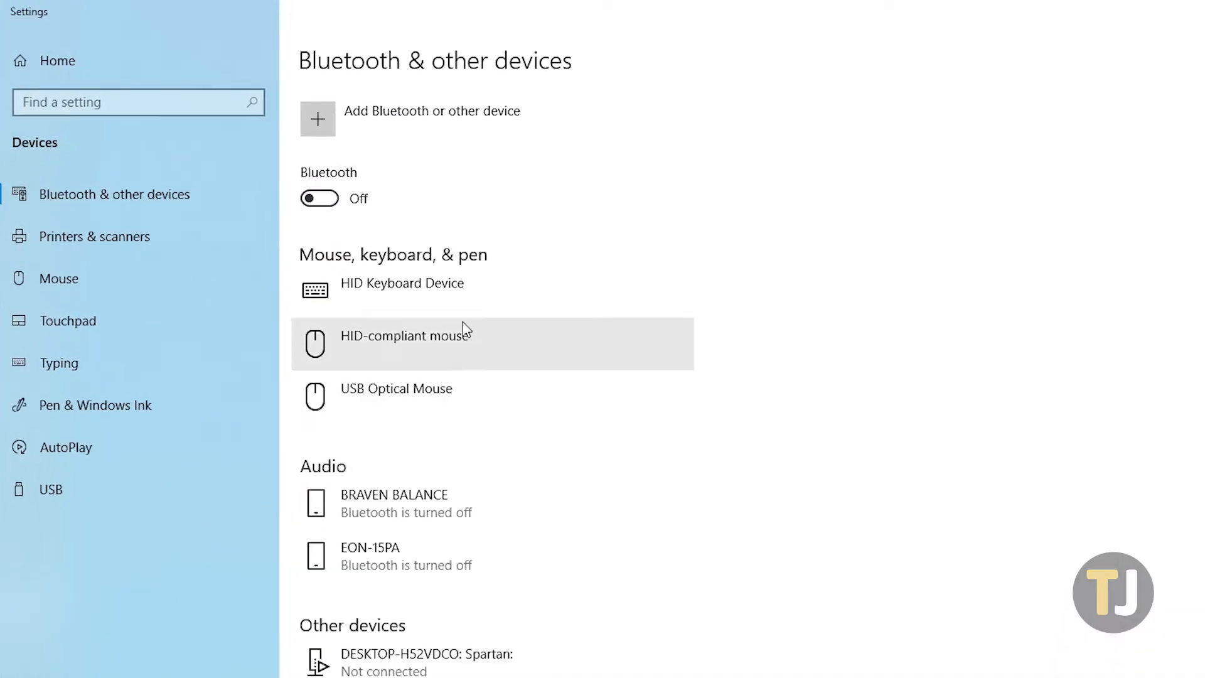
{"action": "left_click", "coordinate": [317, 198]}
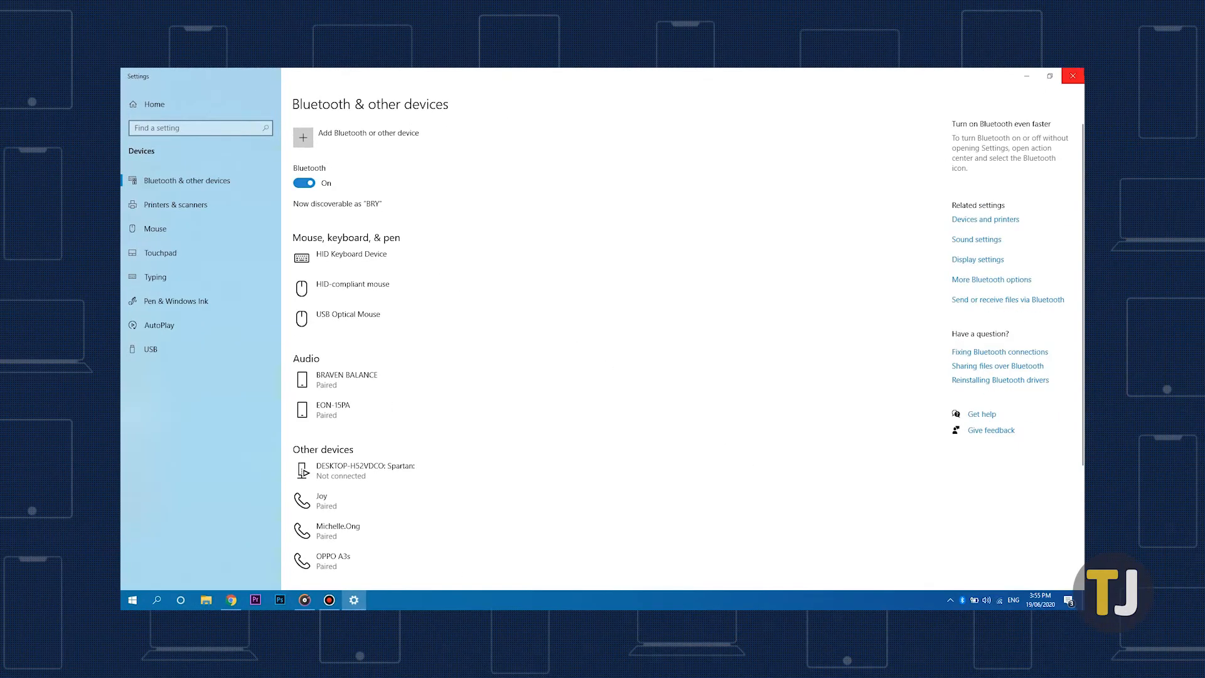
{"action": "left_click", "coordinate": [1073, 76]}
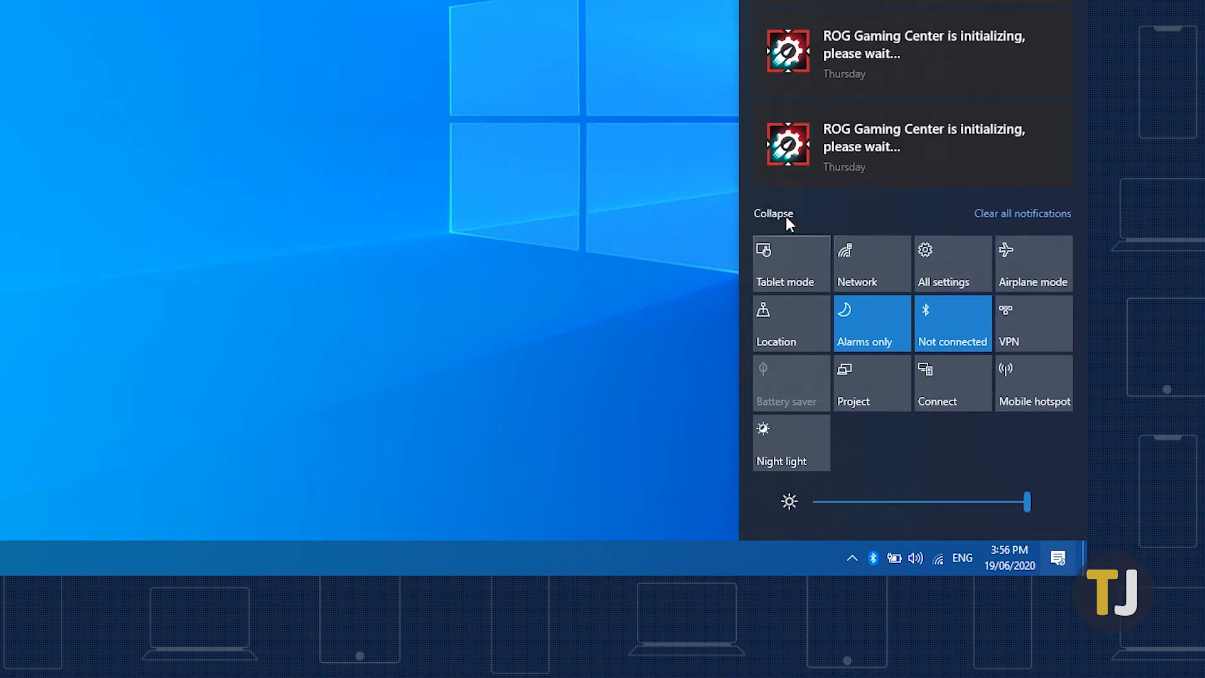
{"action": "left_click", "coordinate": [772, 213]}
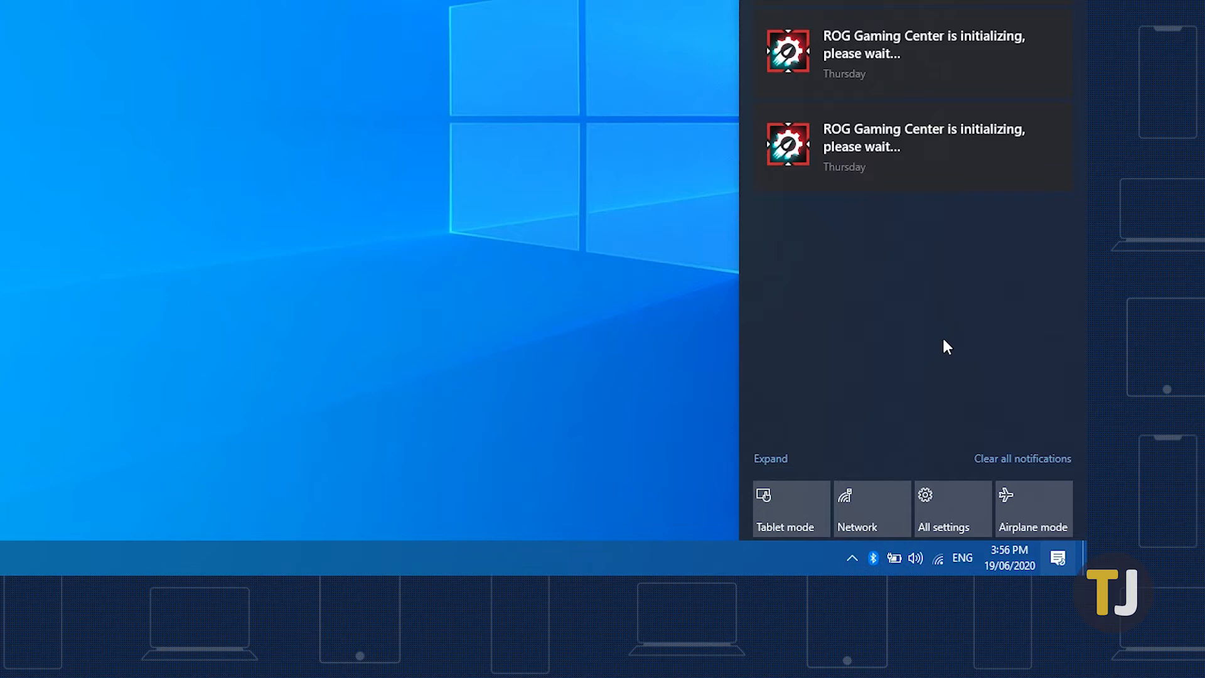
{"action": "left_click", "coordinate": [770, 458]}
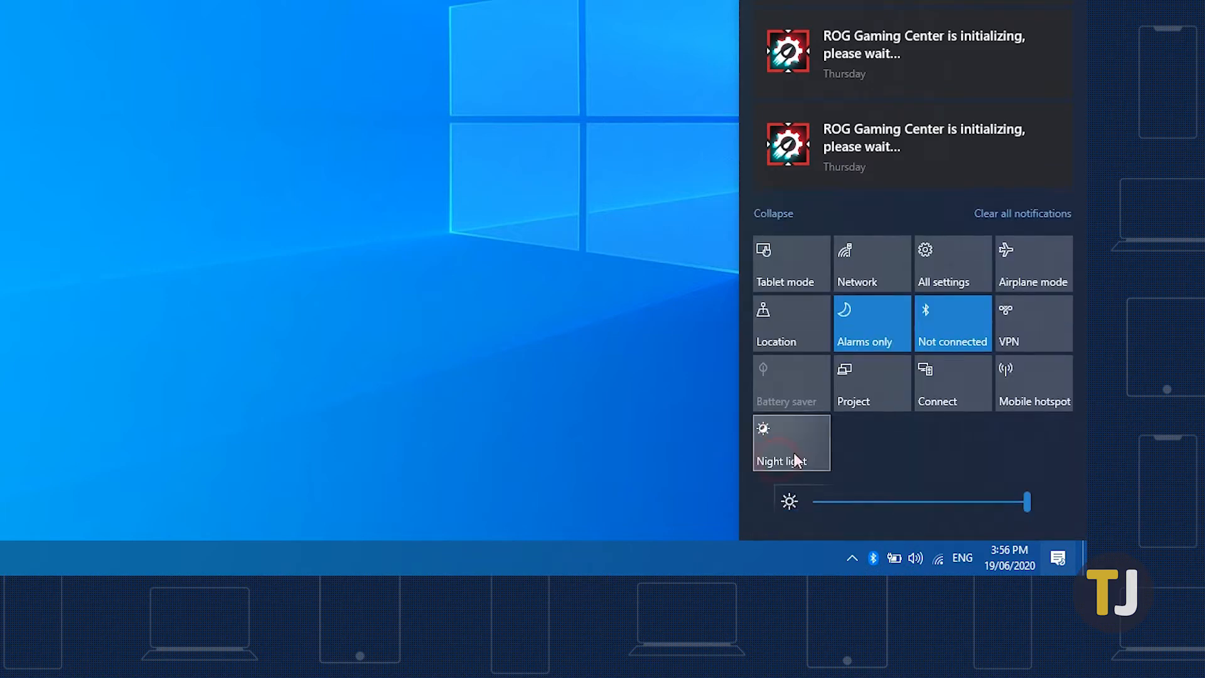
{"action": "mouse_move", "coordinate": [912, 452]}
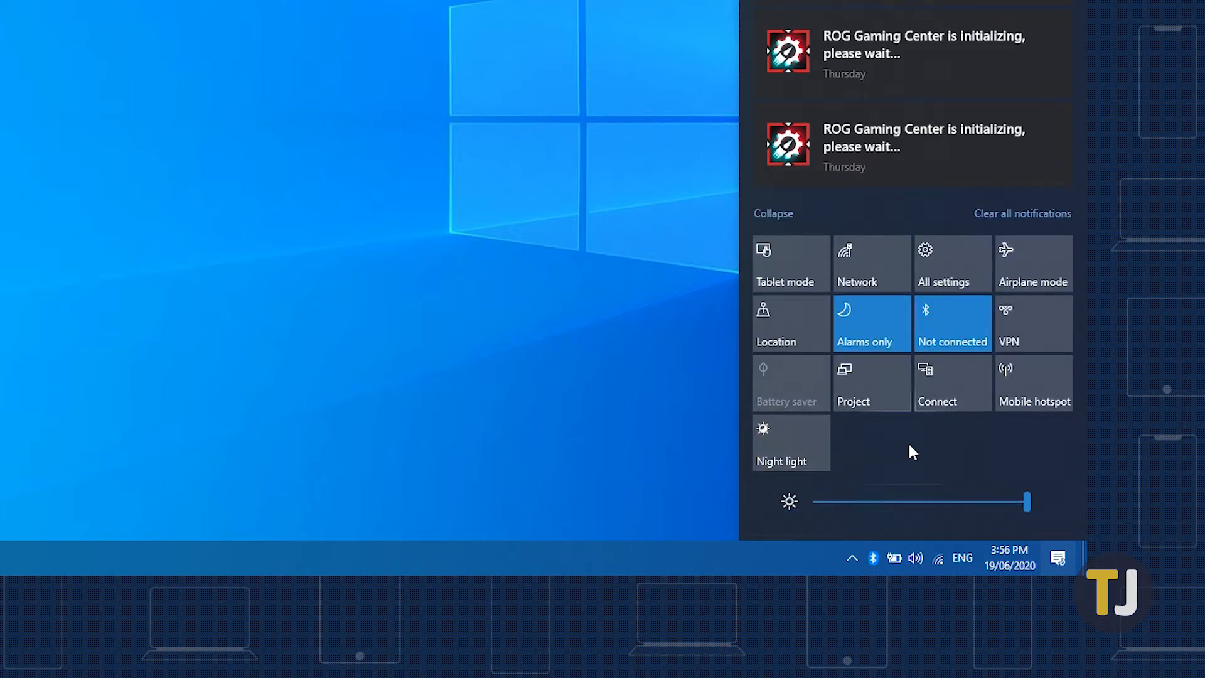
{"action": "mouse_move", "coordinate": [943, 343]}
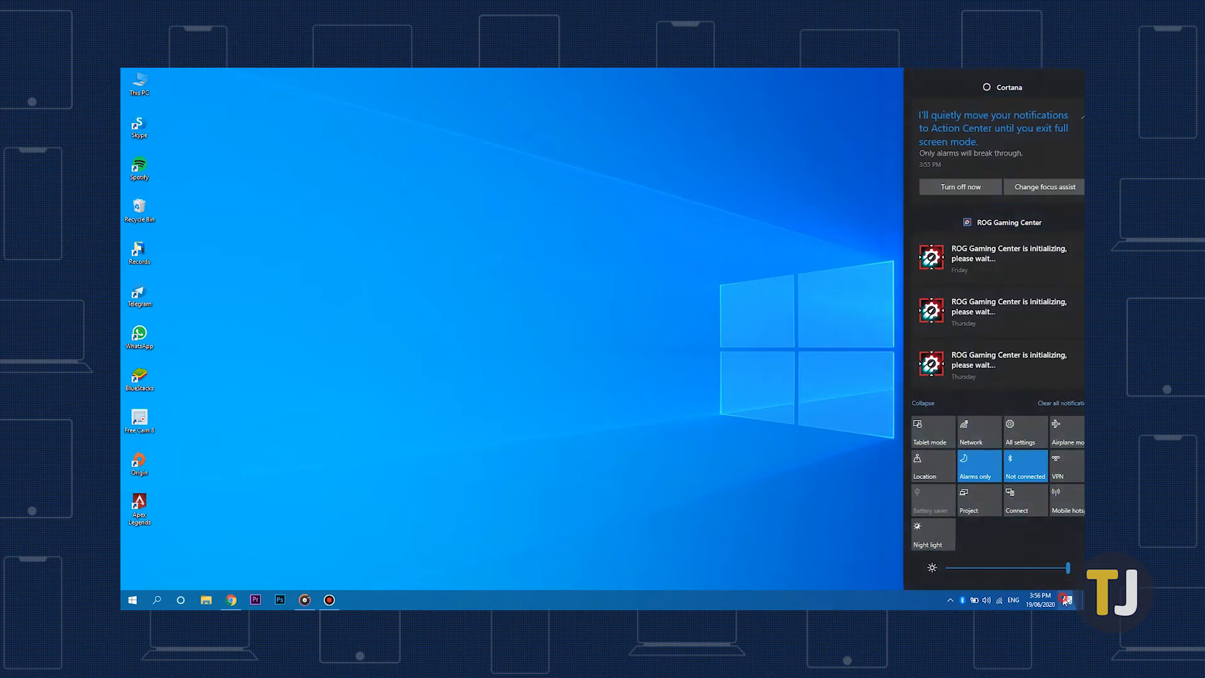
{"action": "left_click", "coordinate": [399, 467]}
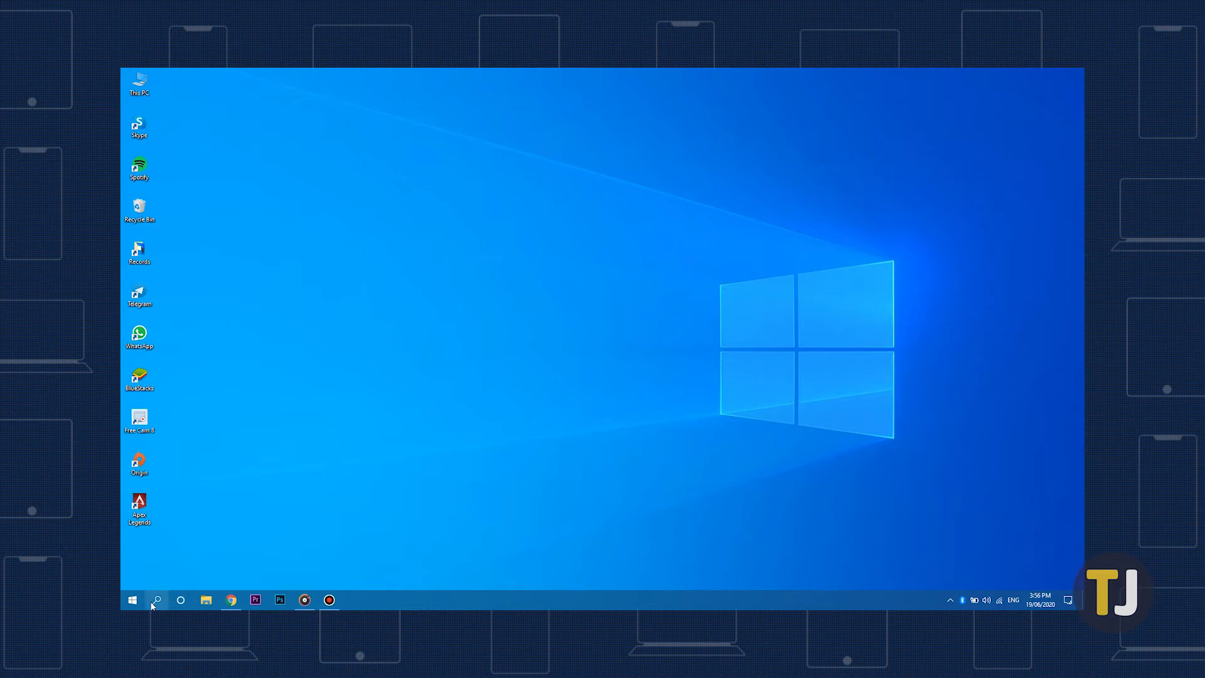
Search the taskbar for 'deviice' to locate Device Manager
{"action": "type", "text": "deviice"}
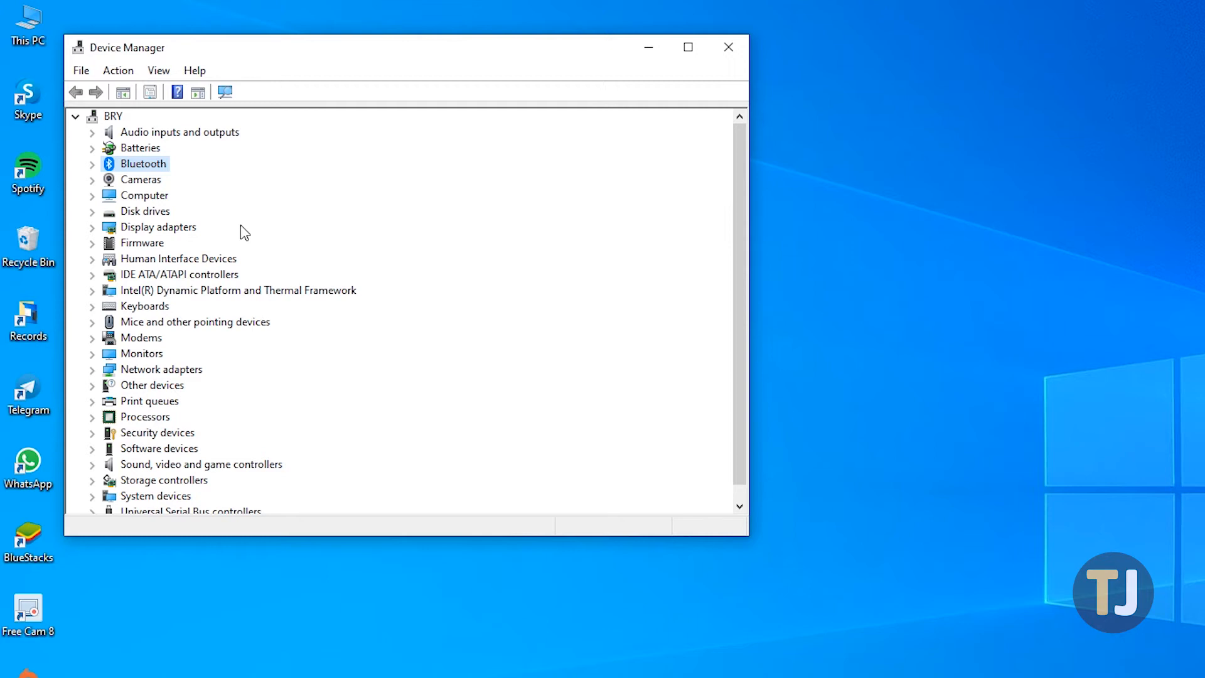
Expand the Bluetooth category and start Update driver for the Intel(R) Wireless Bluetooth(R) adapter
{"action": "left_click", "coordinate": [91, 163]}
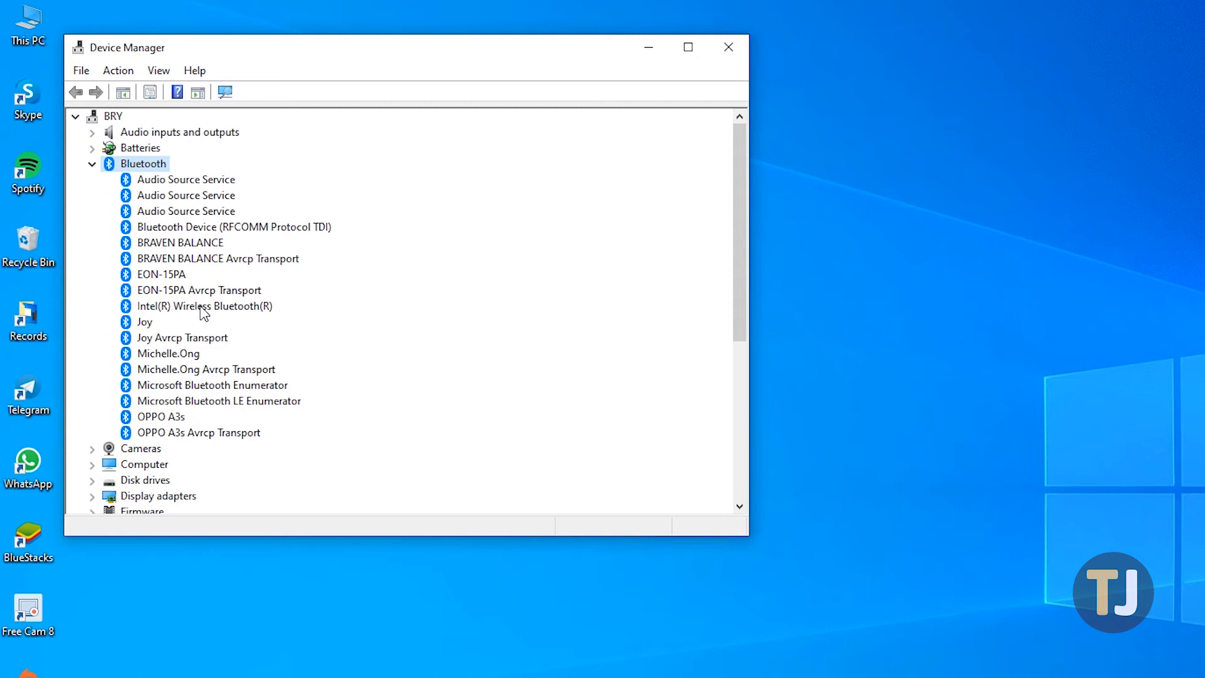
{"action": "right_click", "coordinate": [203, 306]}
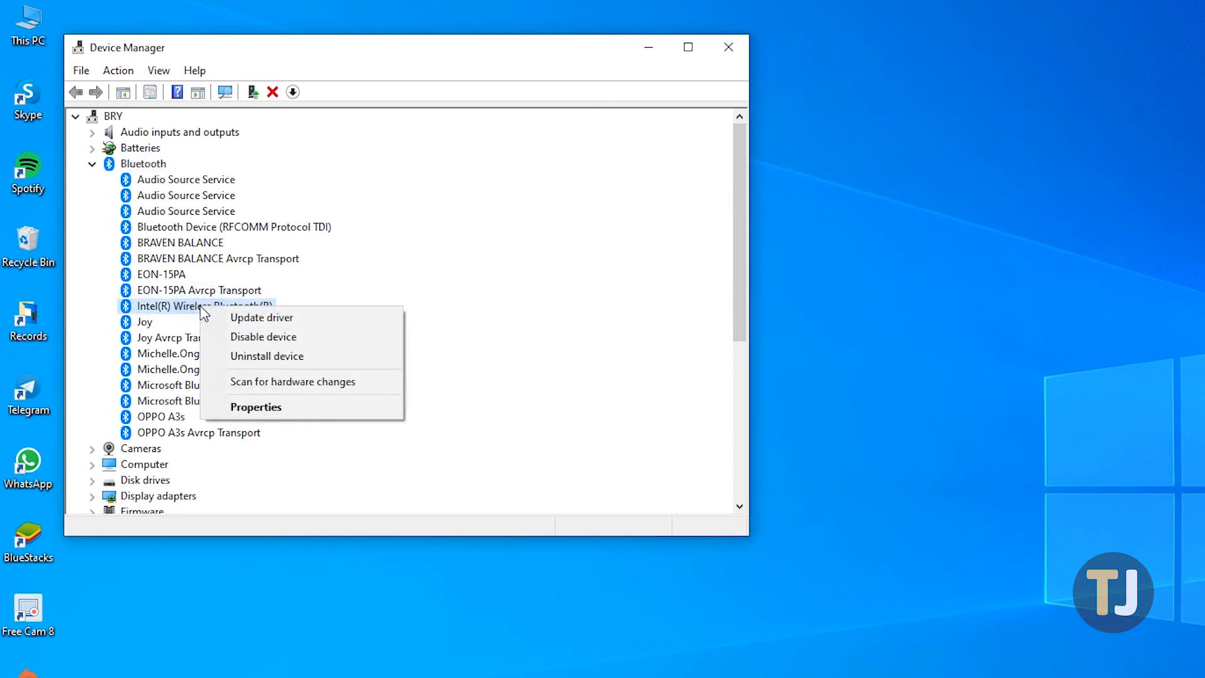
{"action": "left_click", "coordinate": [261, 316]}
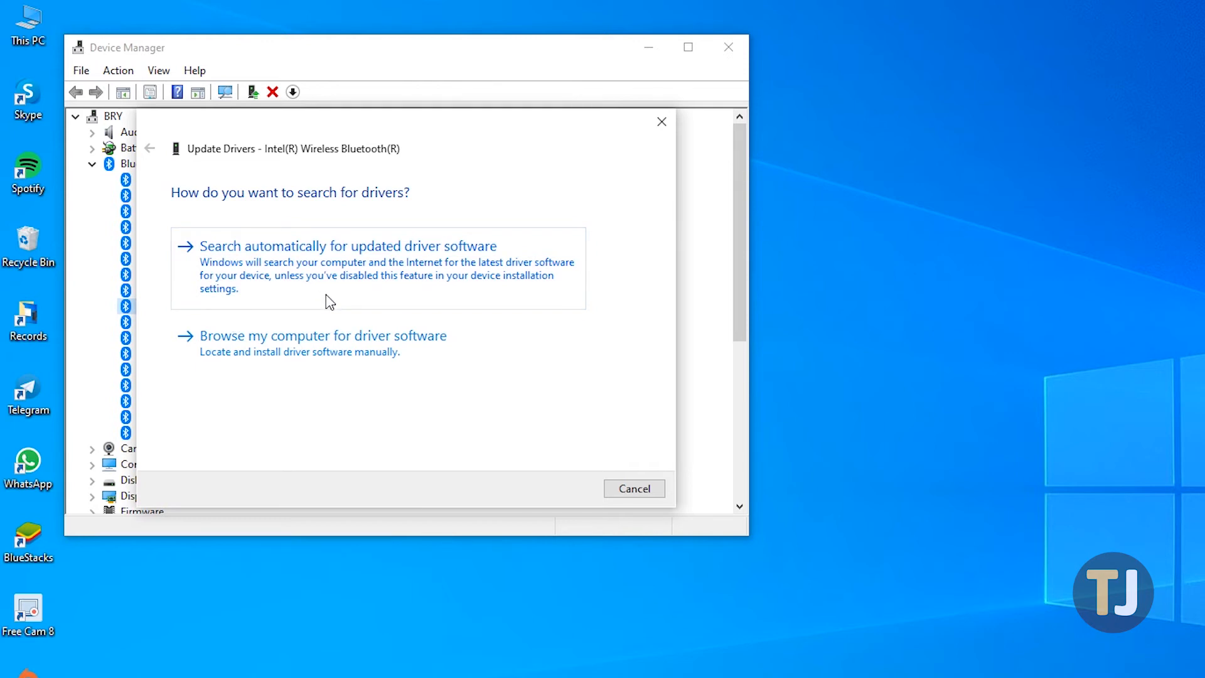
{"action": "left_click", "coordinate": [348, 246]}
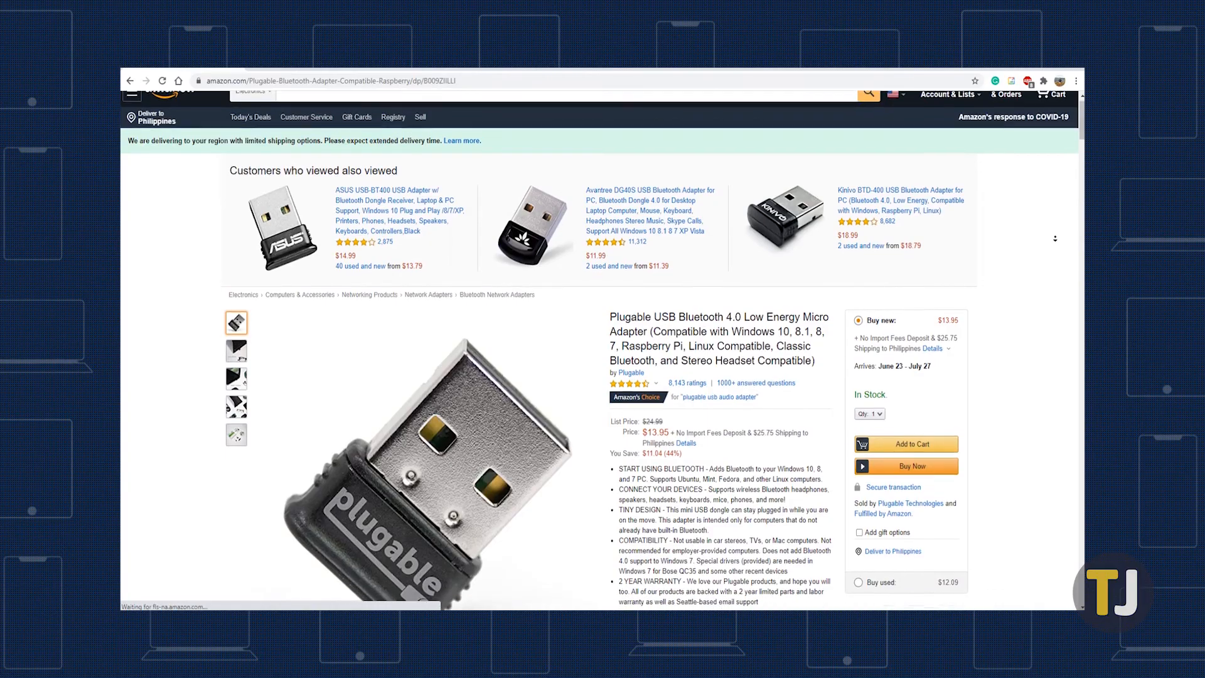
Scroll the Plugable USB Bluetooth 4.0 adapter page down to the sponsored related adapters
{"action": "scroll", "scroll_direction": "down", "scroll_amount": 3}
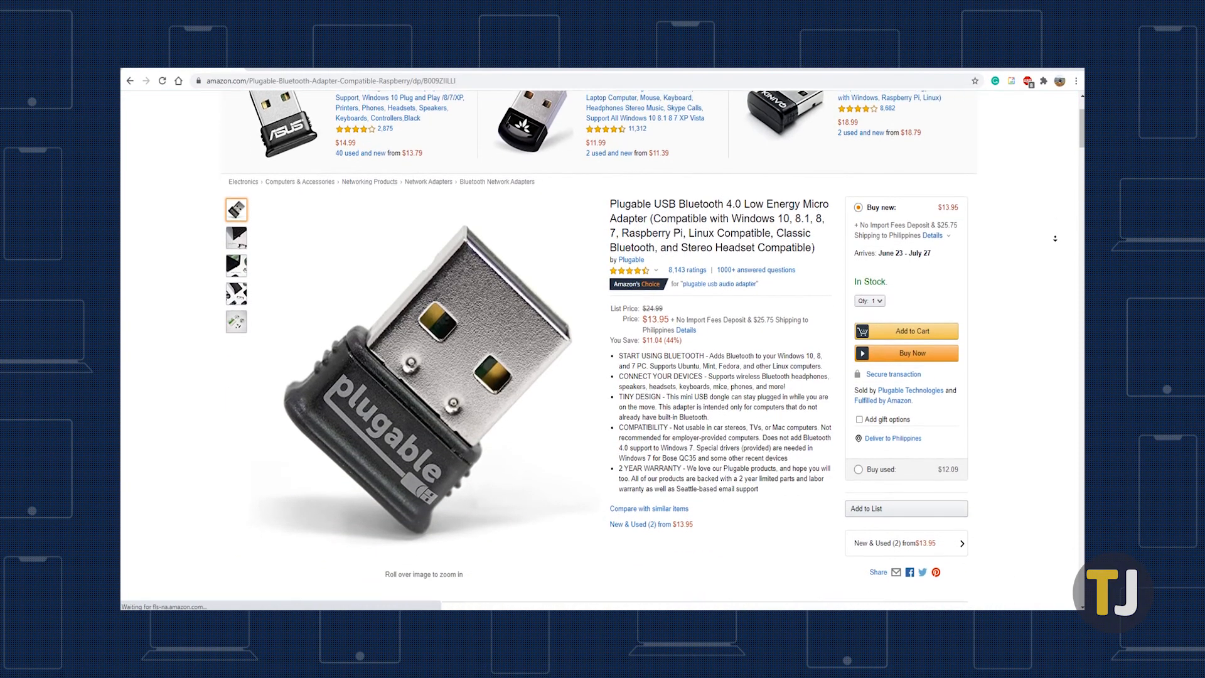
{"action": "scroll", "scroll_direction": "down", "scroll_amount": 3}
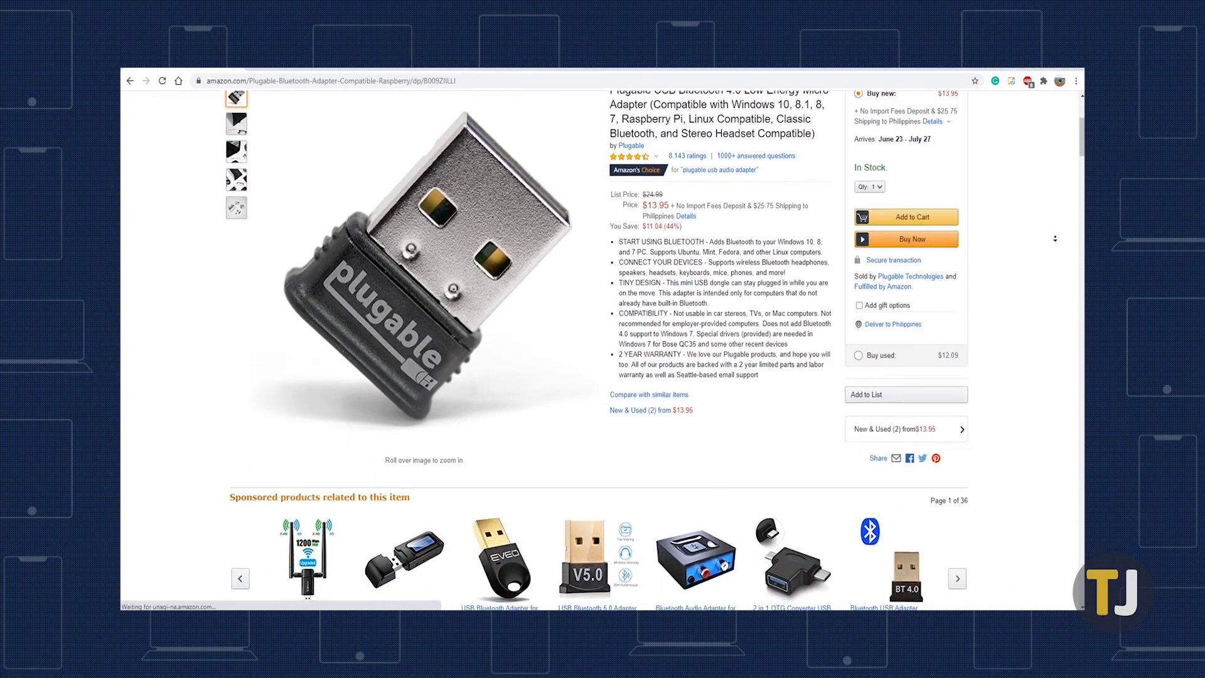
{"action": "scroll", "scroll_direction": "down", "scroll_amount": 3}
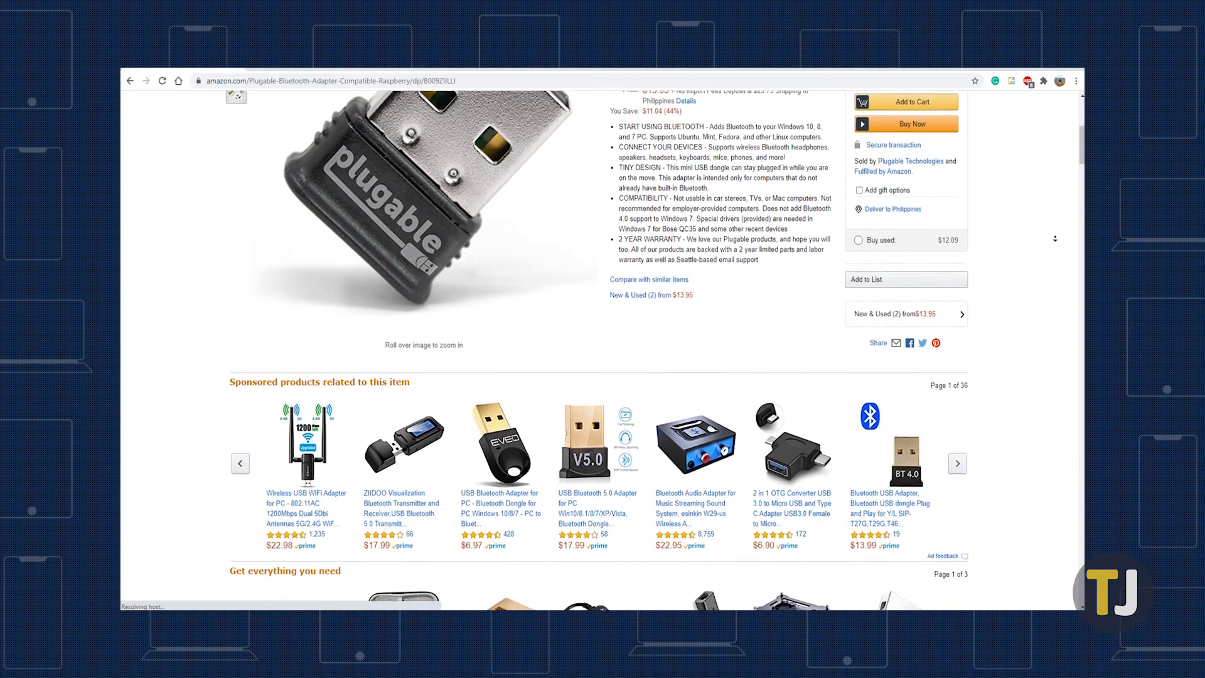
{"action": "scroll", "scroll_direction": "down", "scroll_amount": 3}
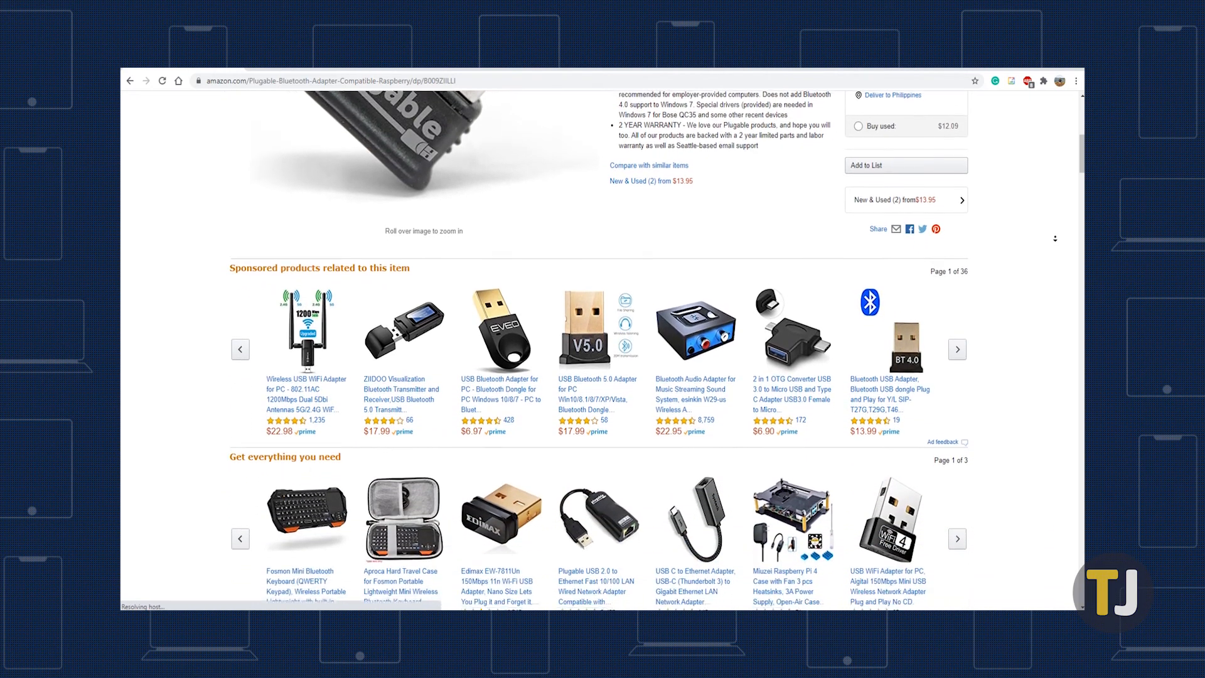